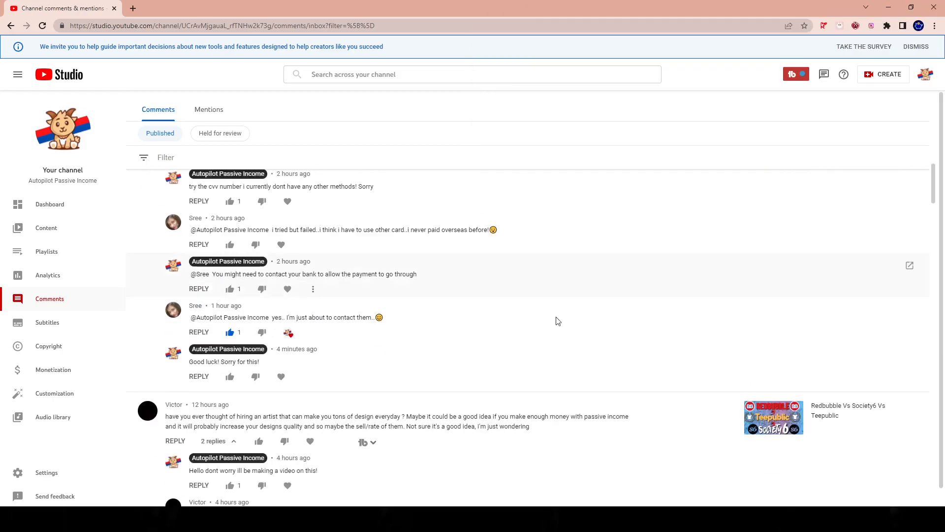
- Scroll the Comments inbox down toward the question about a new domain and Gmail per store
scroll(down, 3)
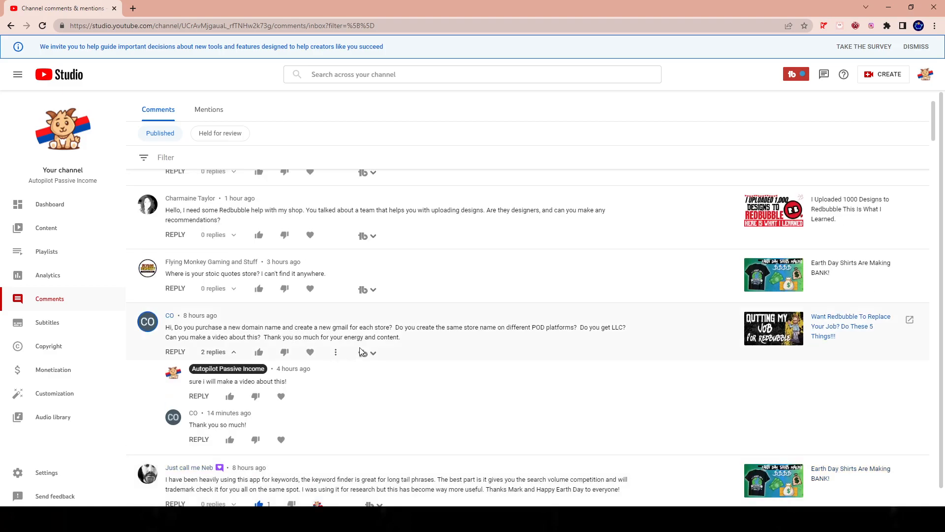
mouse_move(443, 347)
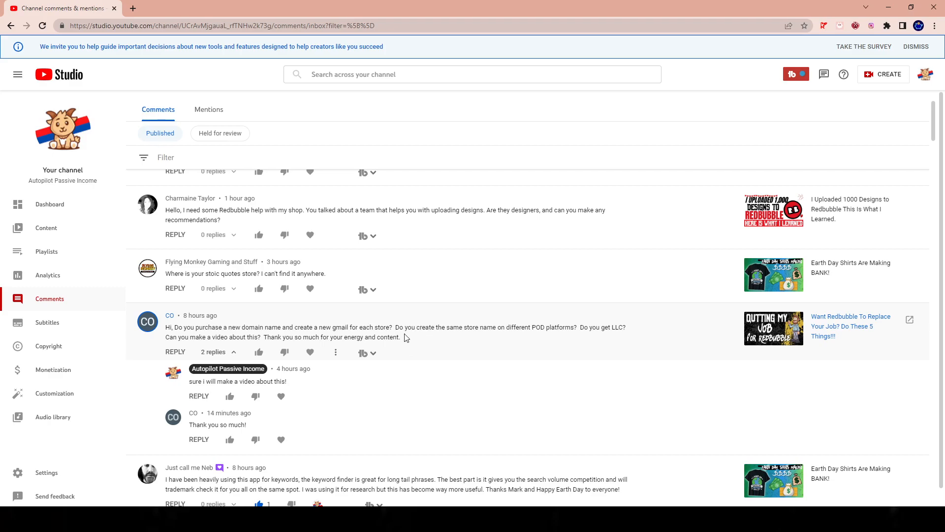
mouse_move(402, 337)
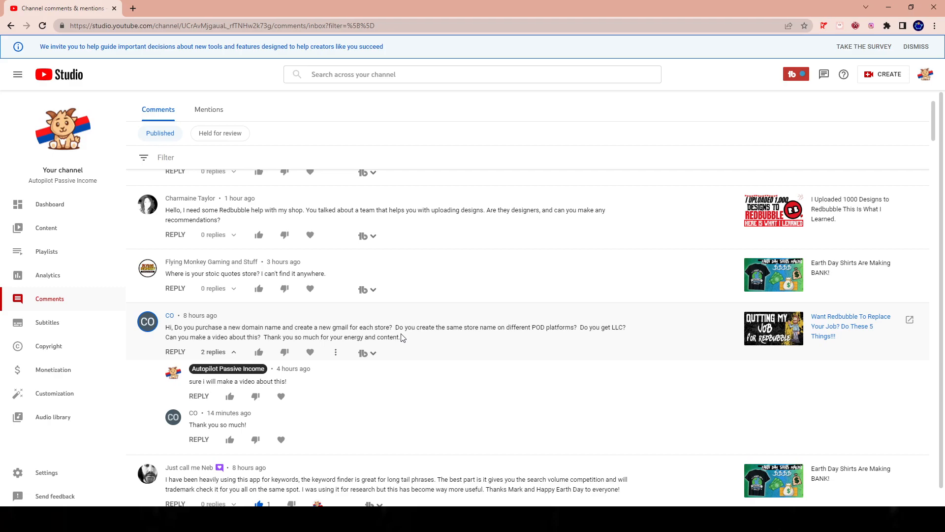
mouse_move(431, 345)
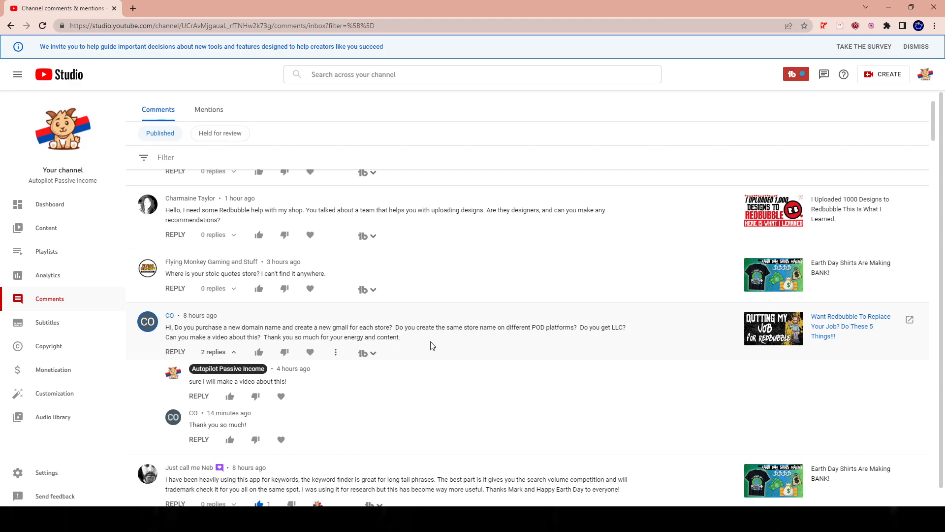
mouse_move(421, 341)
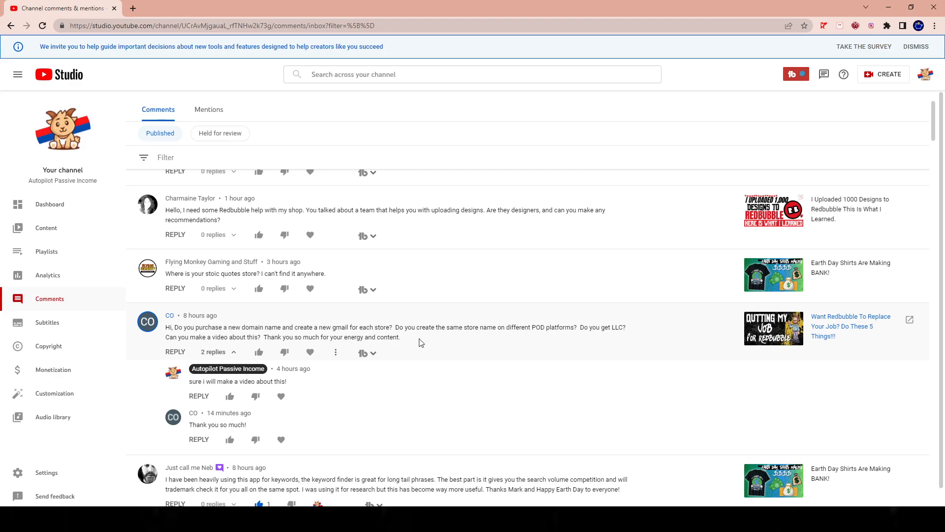
mouse_move(414, 343)
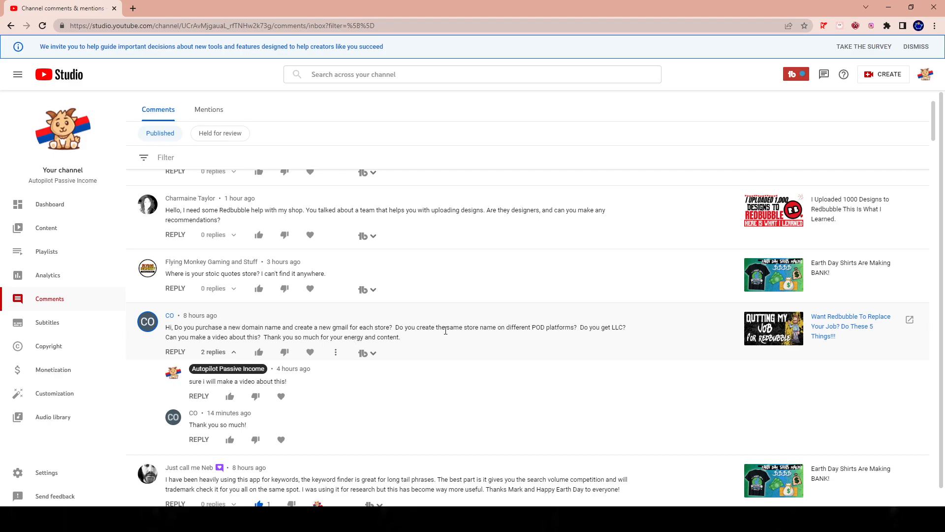
mouse_move(429, 331)
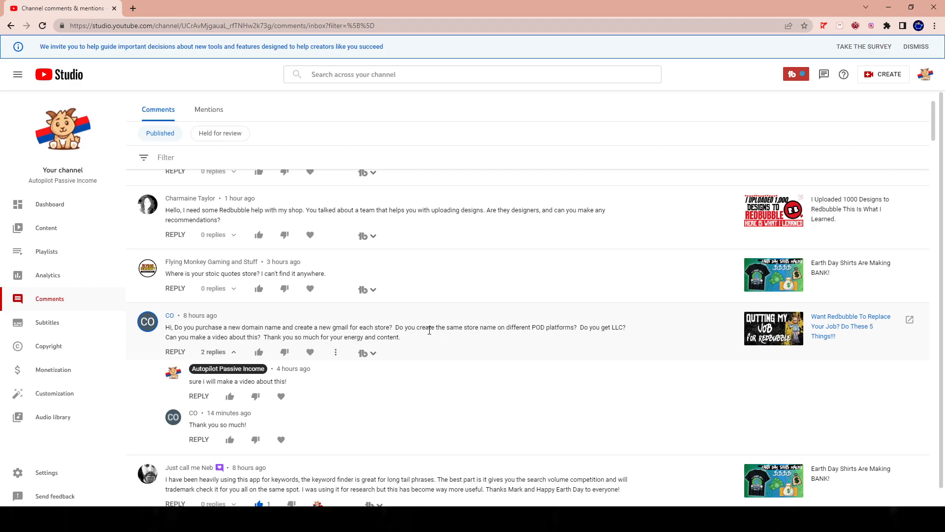
mouse_move(428, 335)
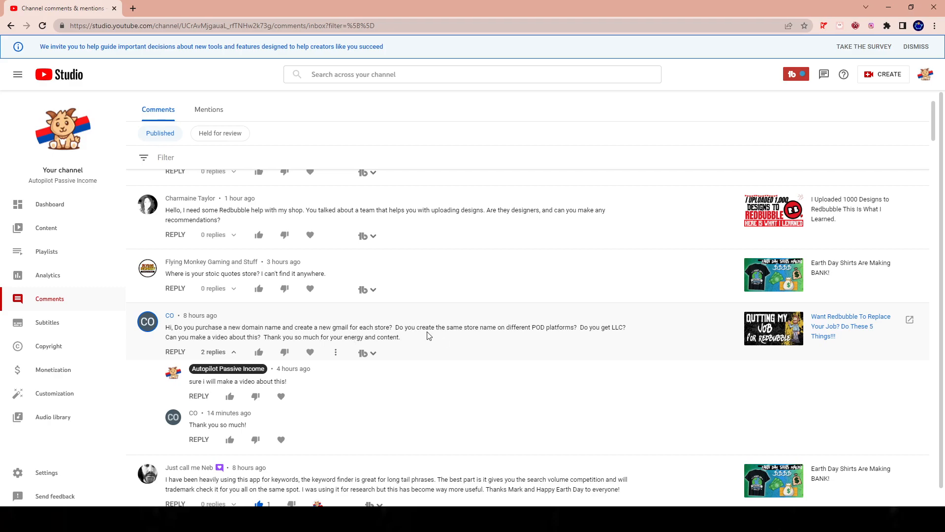
mouse_move(403, 325)
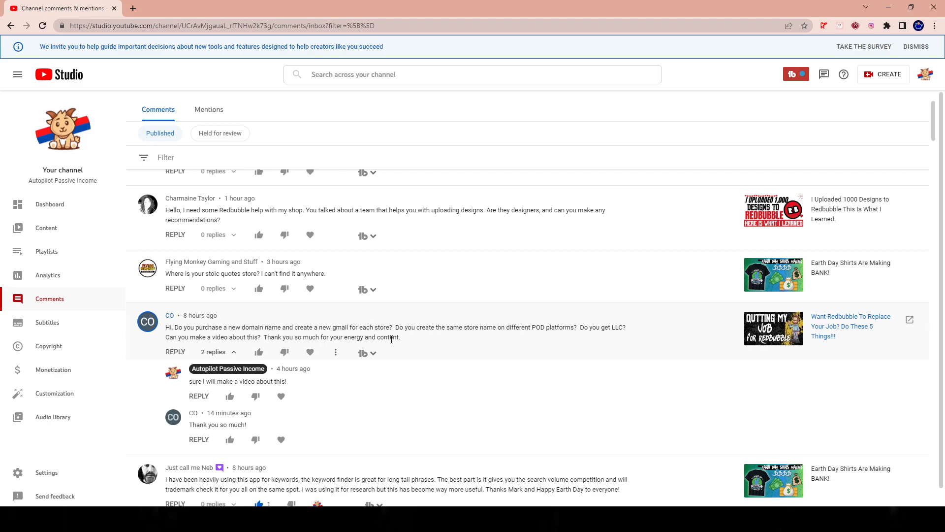
mouse_move(395, 333)
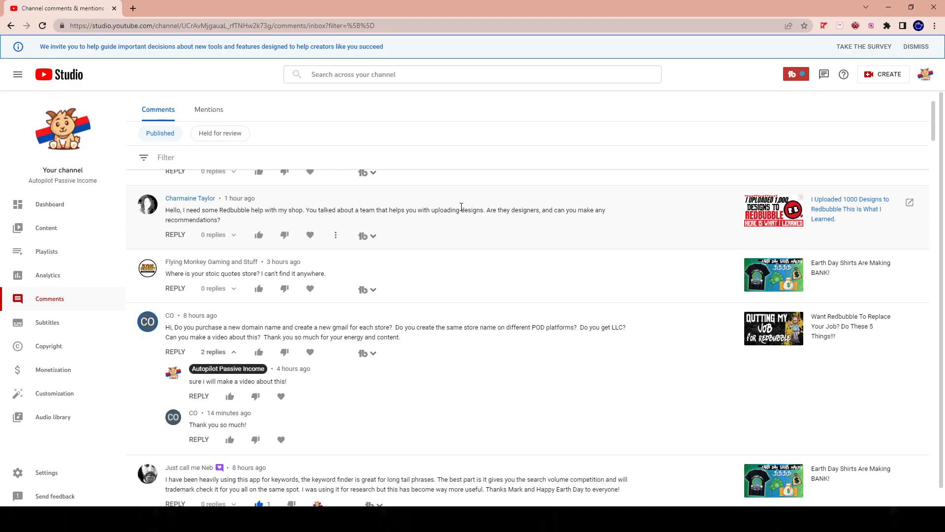
mouse_move(414, 268)
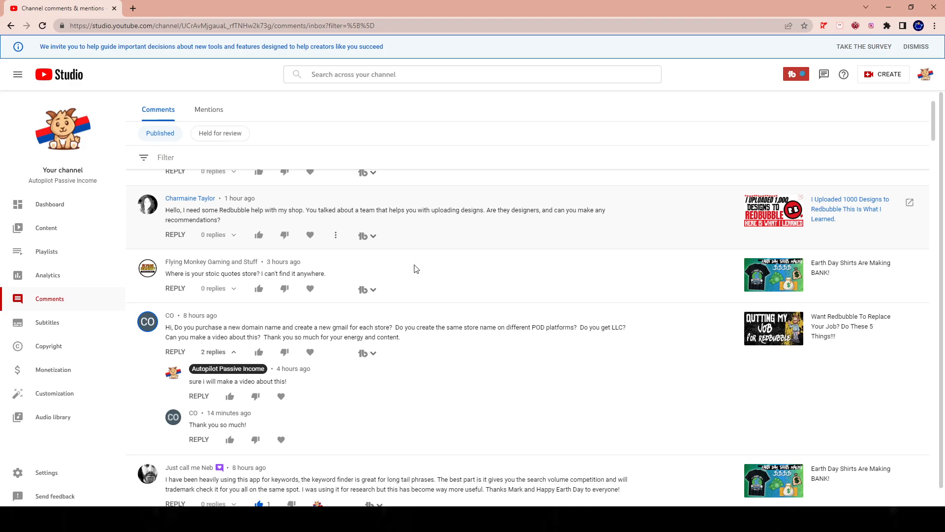
mouse_move(530, 246)
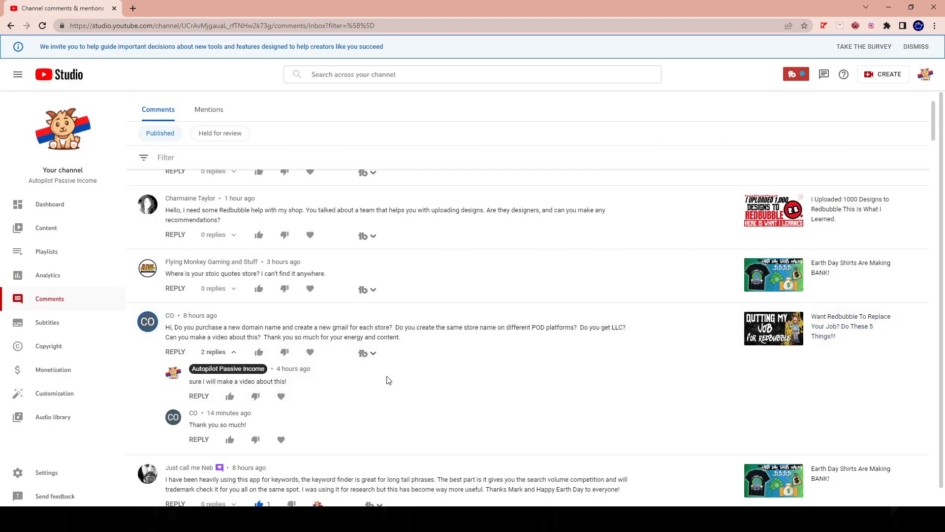
mouse_move(548, 420)
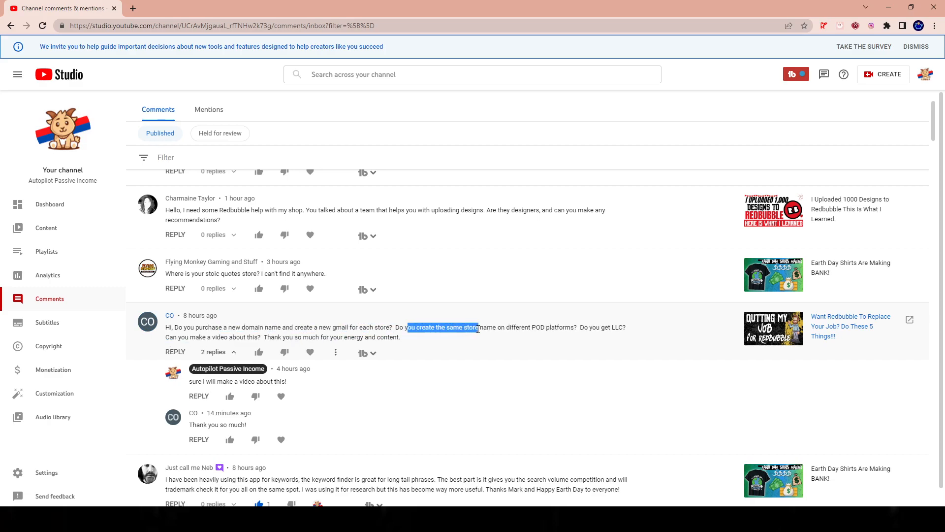
- Highlight the store-name question and the 'Can you make a video about this?' request
drag(476, 327, 554, 327)
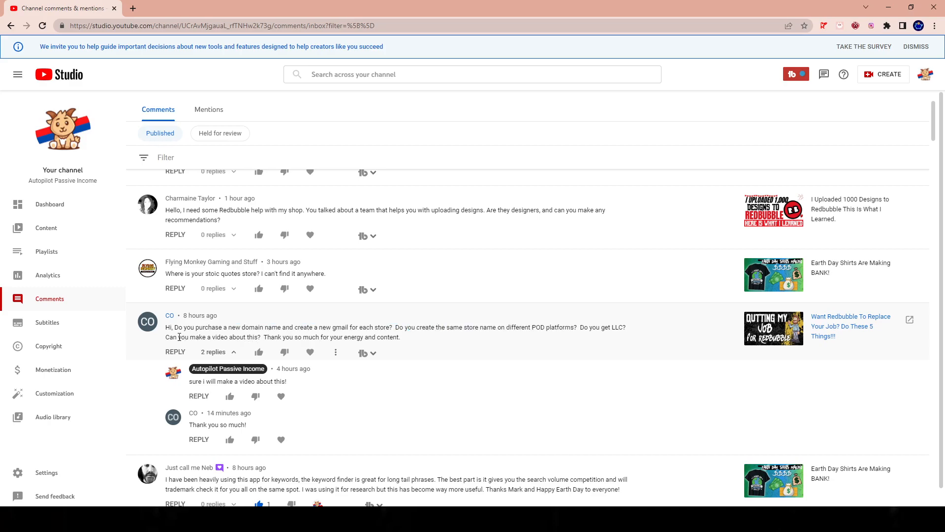
drag(166, 336, 216, 337)
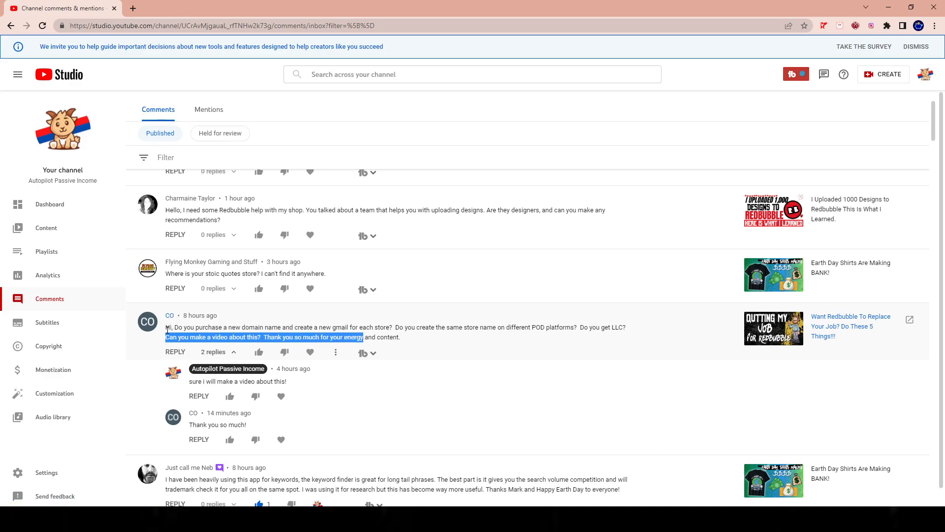
mouse_move(206, 378)
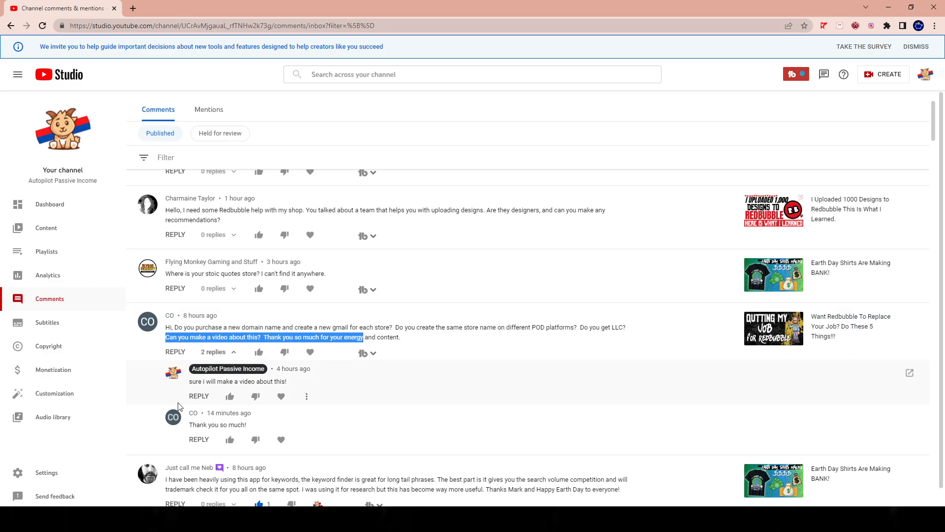
mouse_move(69, 360)
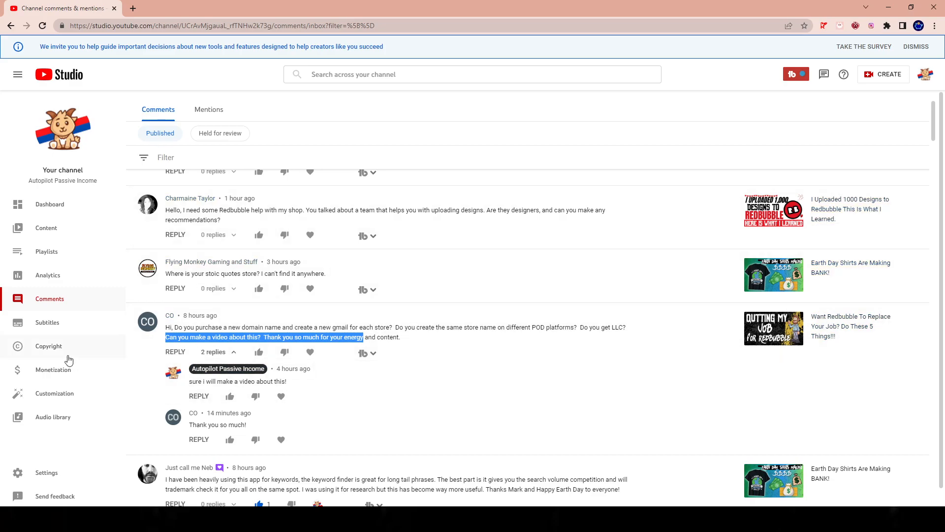
mouse_move(471, 391)
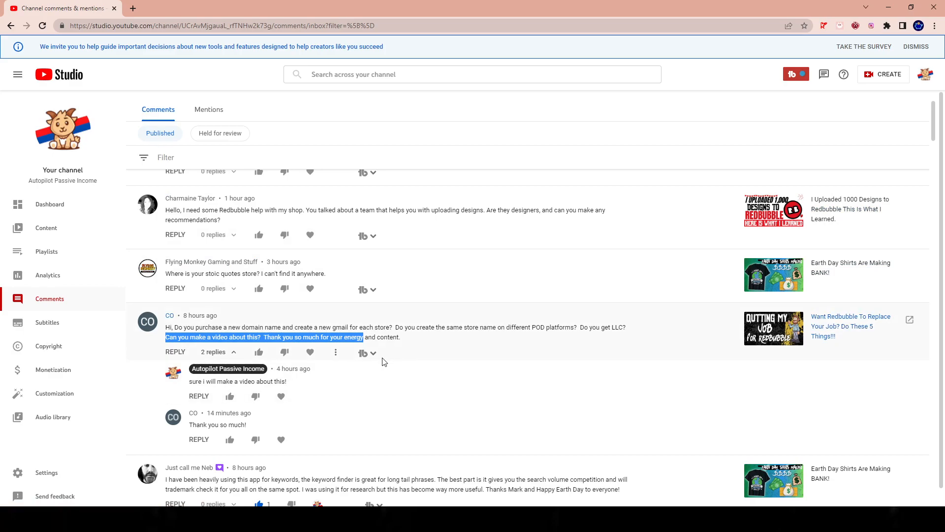
mouse_move(325, 279)
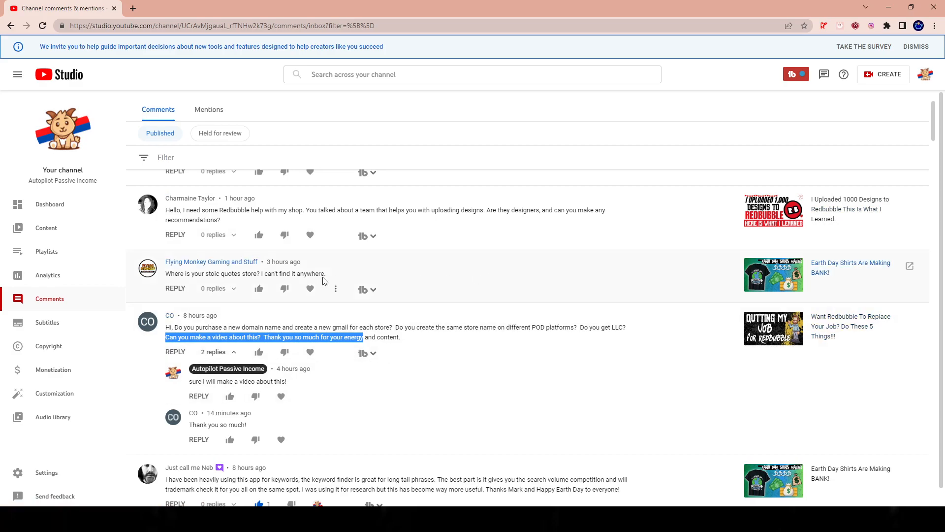
scroll(down, 3)
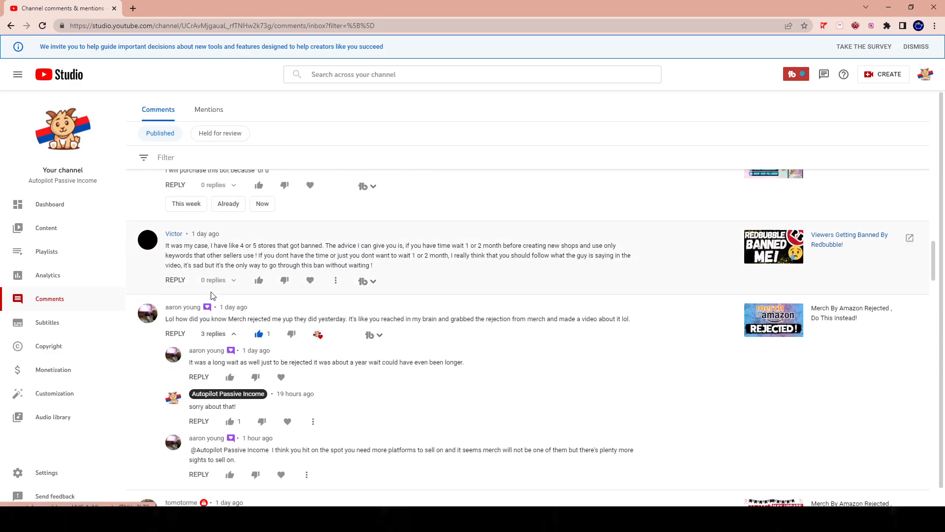
scroll(down, 3)
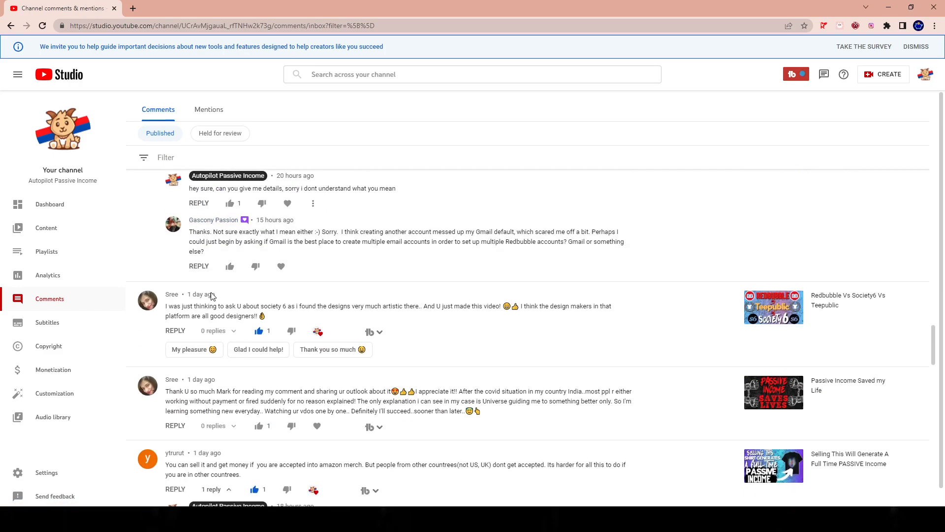
scroll(up, 3)
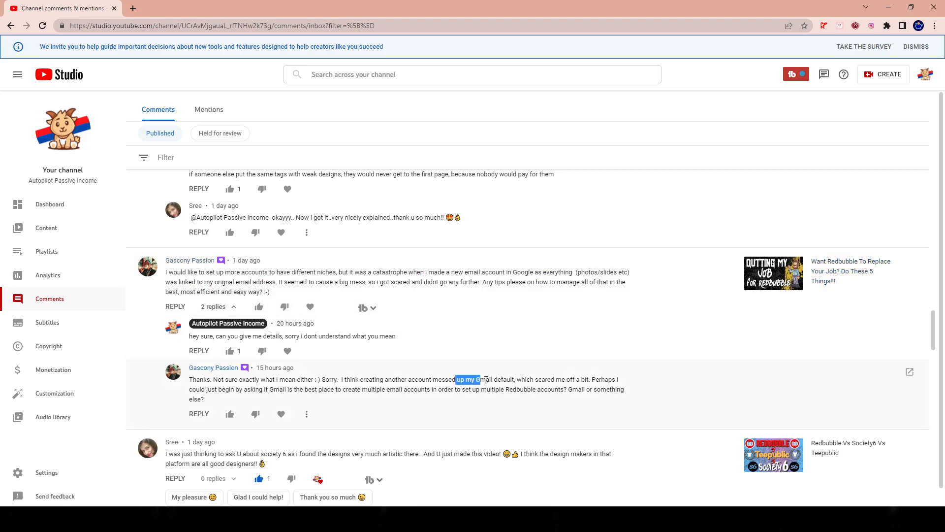
scroll(down, 3)
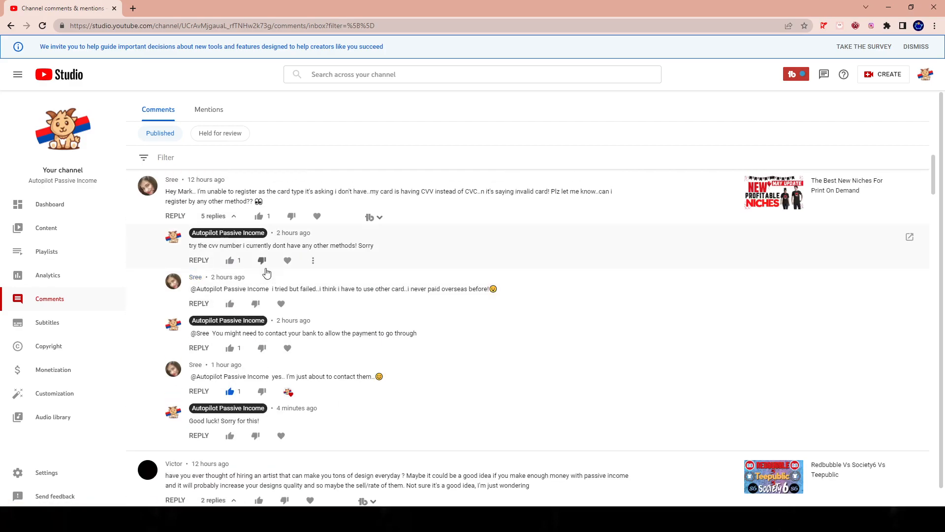
scroll(down, 3)
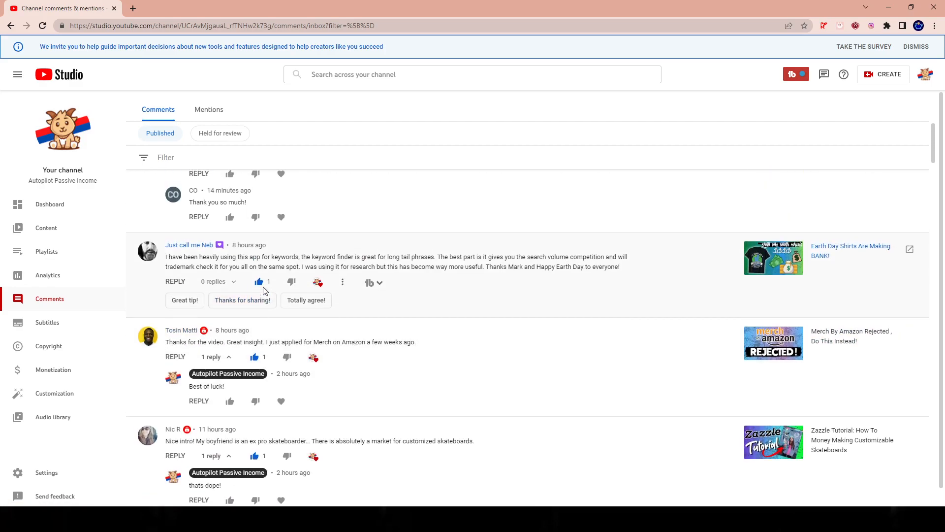
scroll(up, 3)
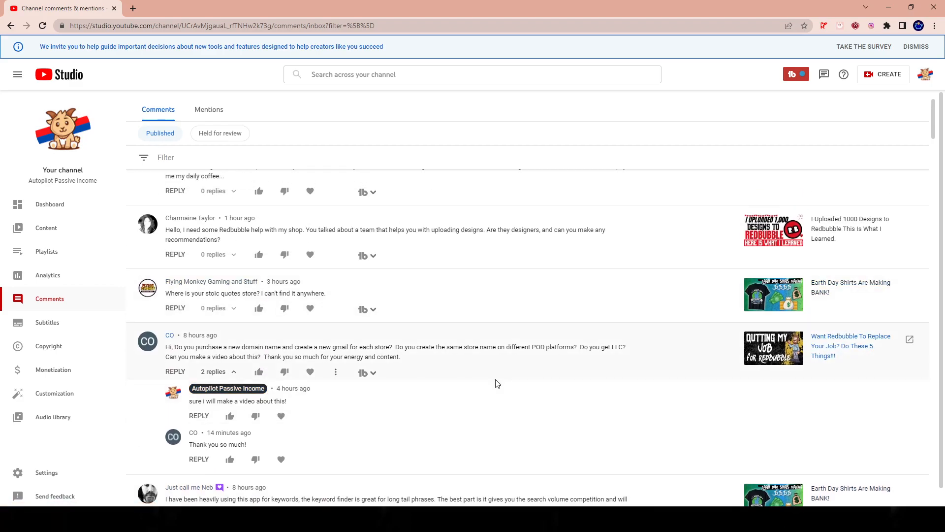
mouse_move(524, 346)
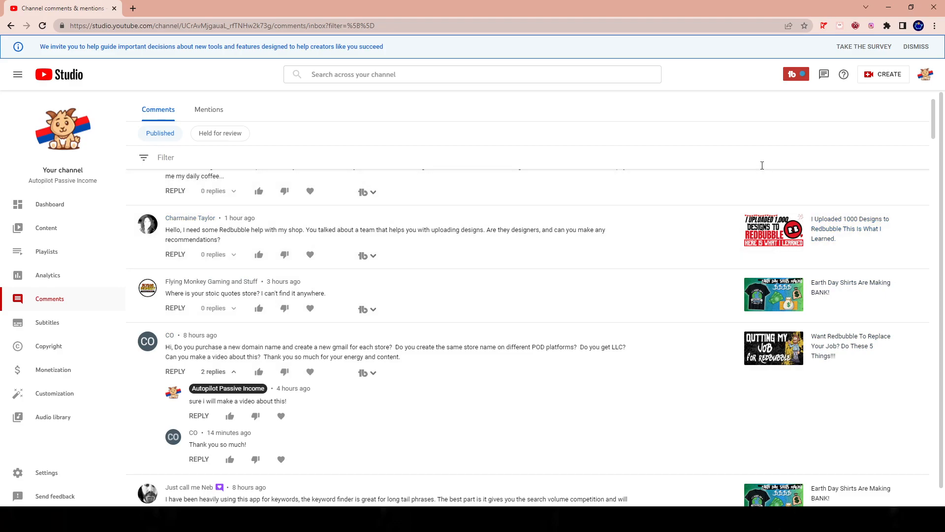
mouse_move(624, 369)
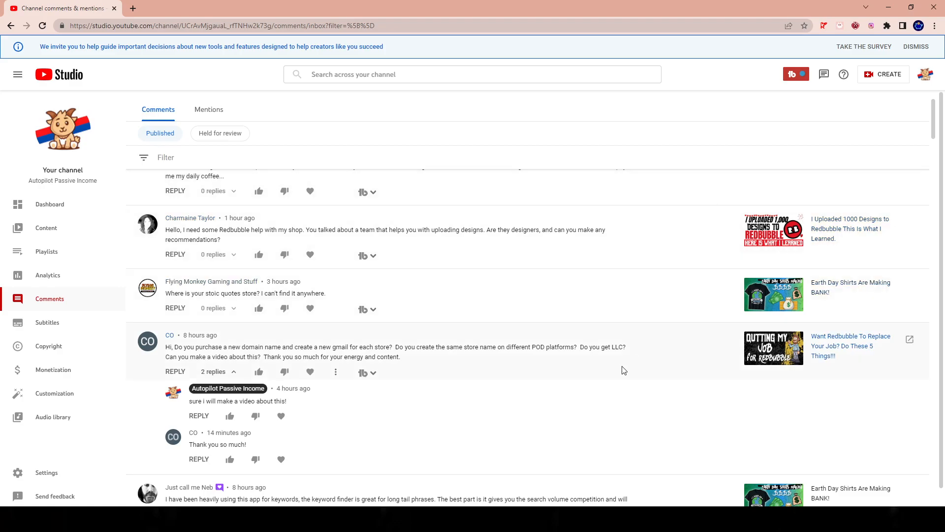
mouse_move(602, 367)
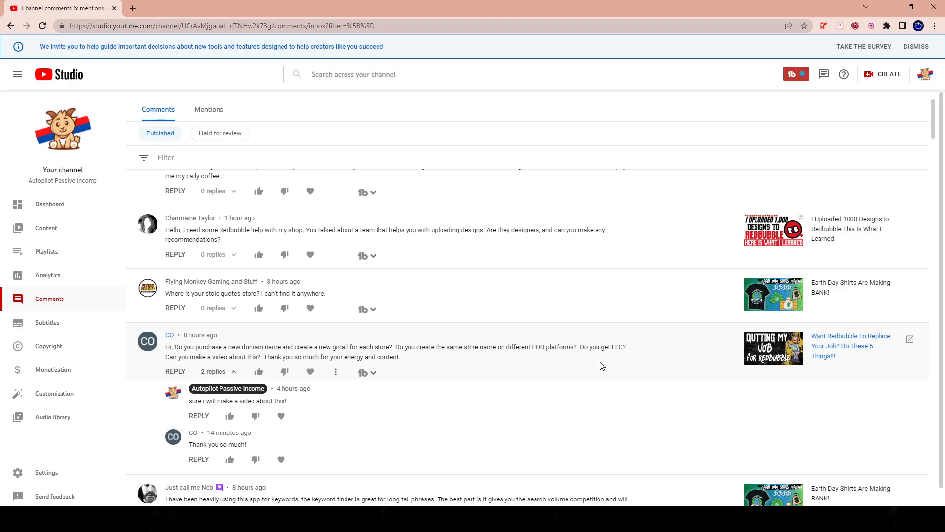
mouse_move(601, 362)
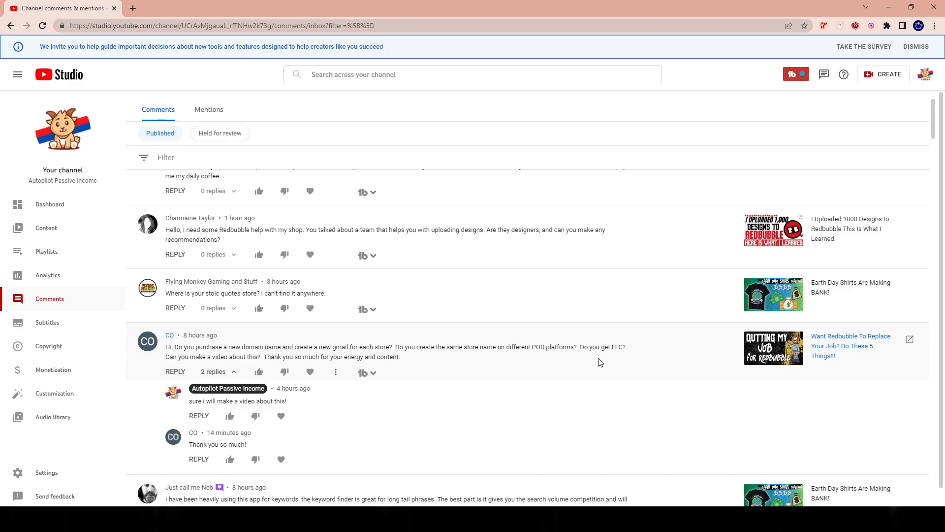
mouse_move(418, 338)
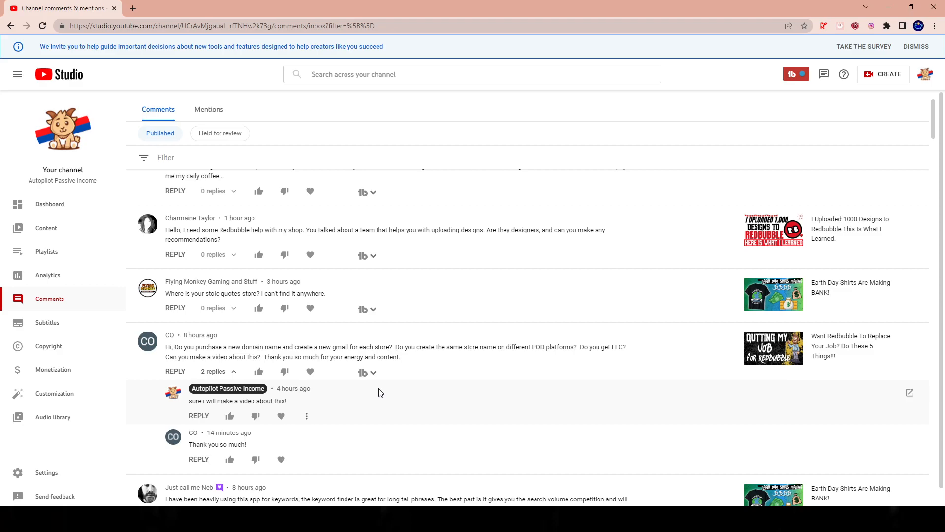
- Scroll the Published comments down past the Merch Rejected threads to the multiple-Gmail question
scroll(down, 3)
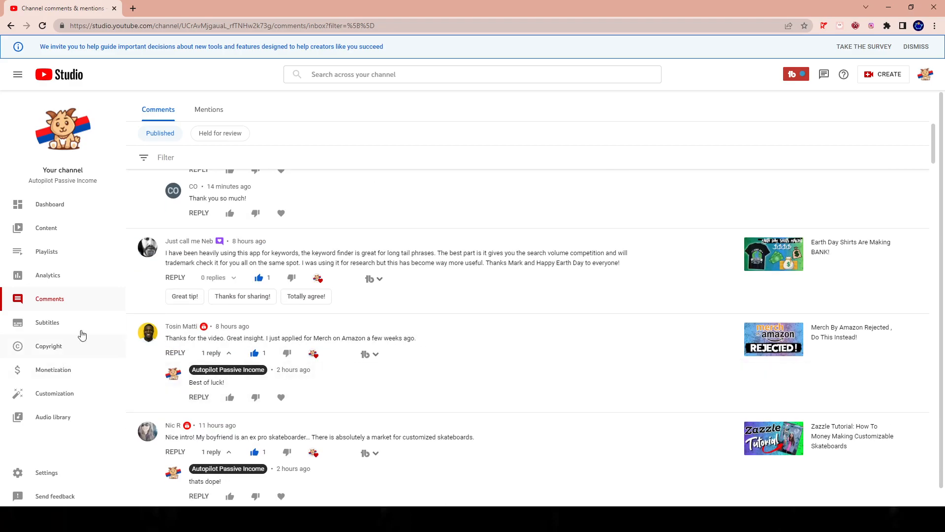
scroll(down, 3)
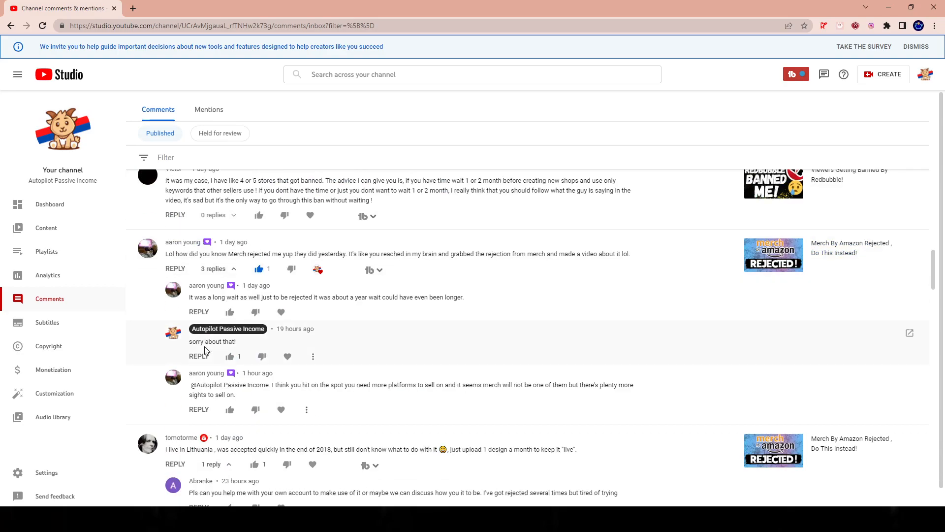
scroll(down, 3)
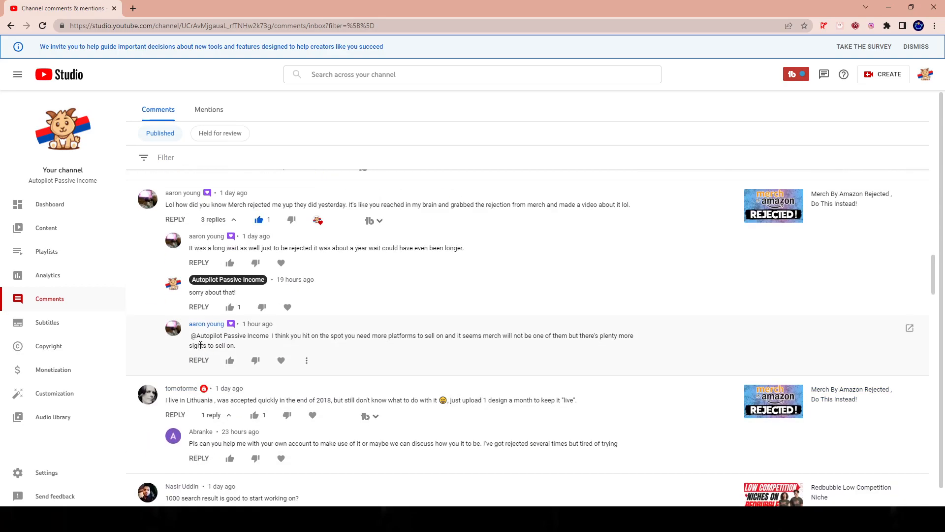
scroll(down, 3)
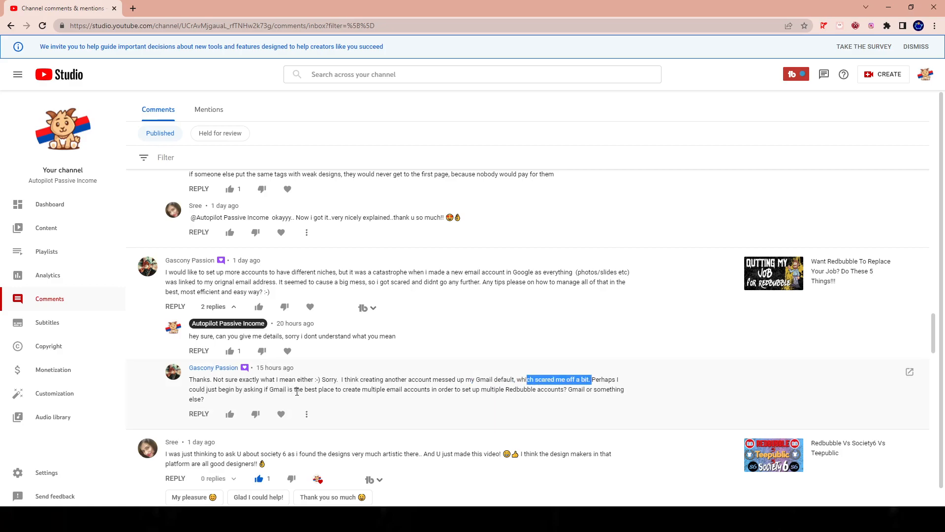
- Highlight the follow-up reply about using Gmail for multiple Redbubble accounts while reading it
drag(341, 389, 414, 388)
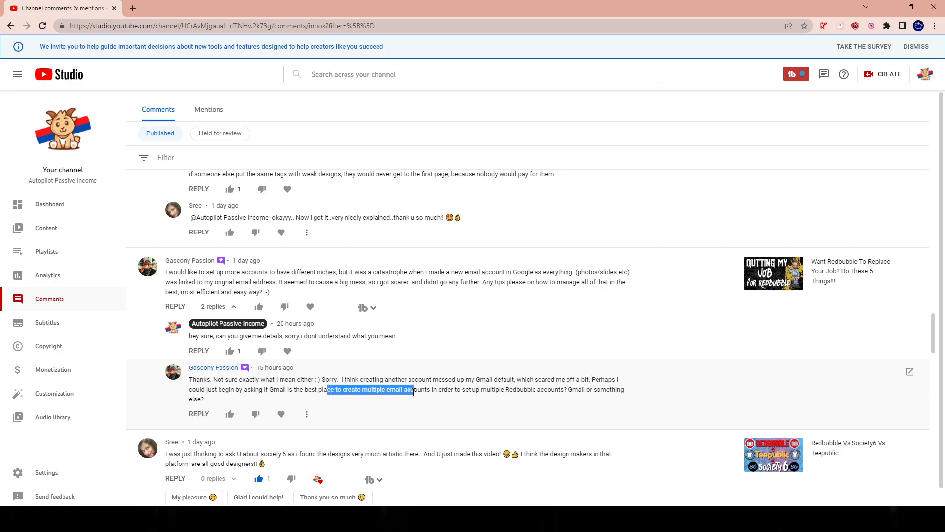
drag(413, 390, 469, 390)
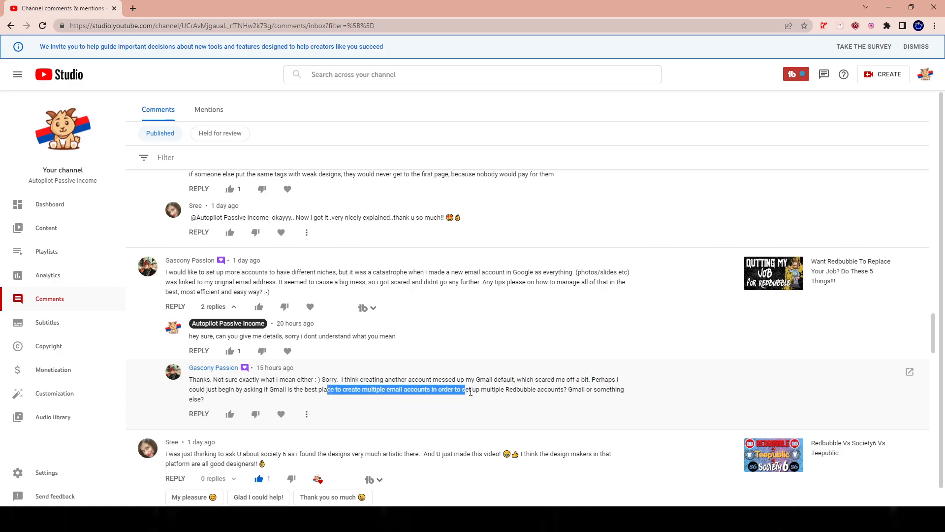
drag(470, 389, 547, 389)
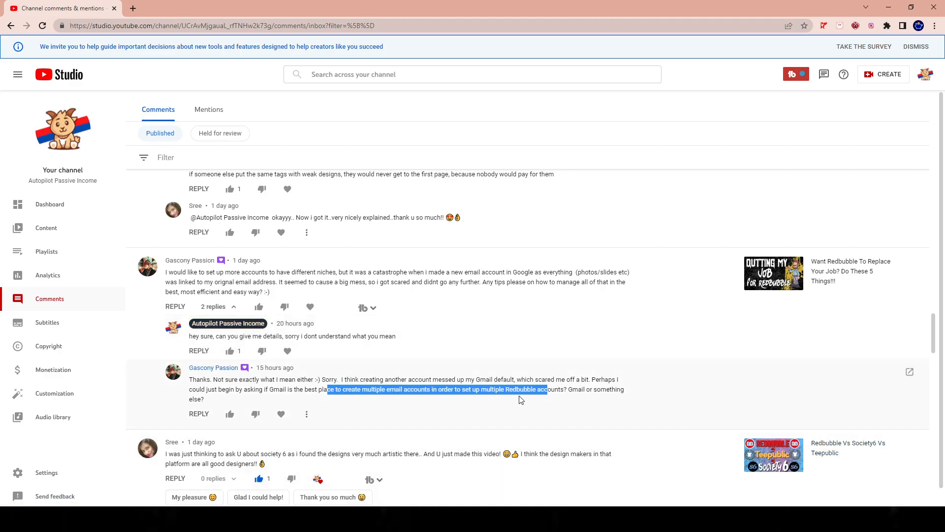
click(303, 382)
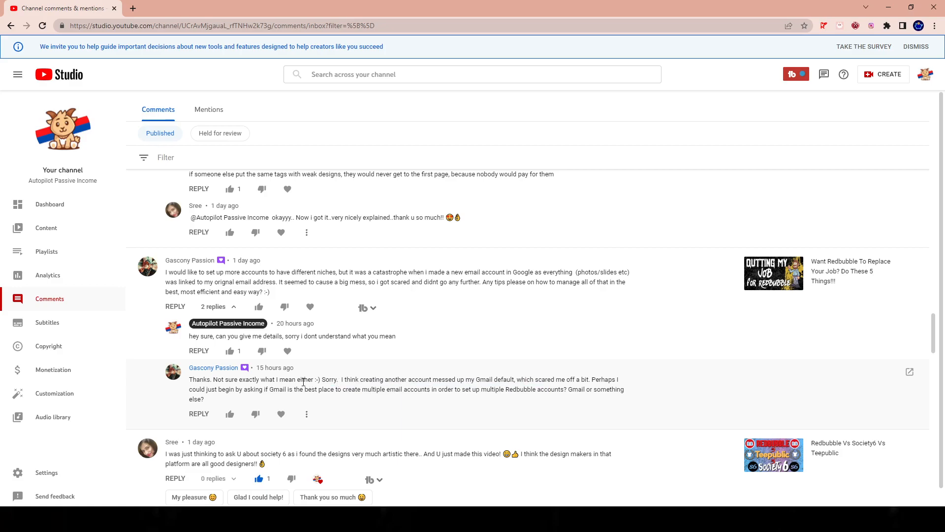
drag(337, 379, 470, 379)
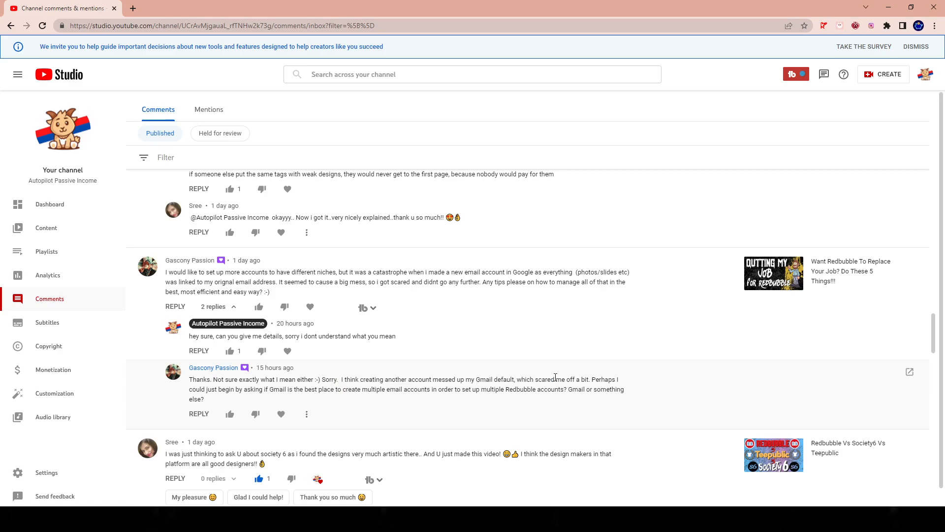
mouse_move(528, 389)
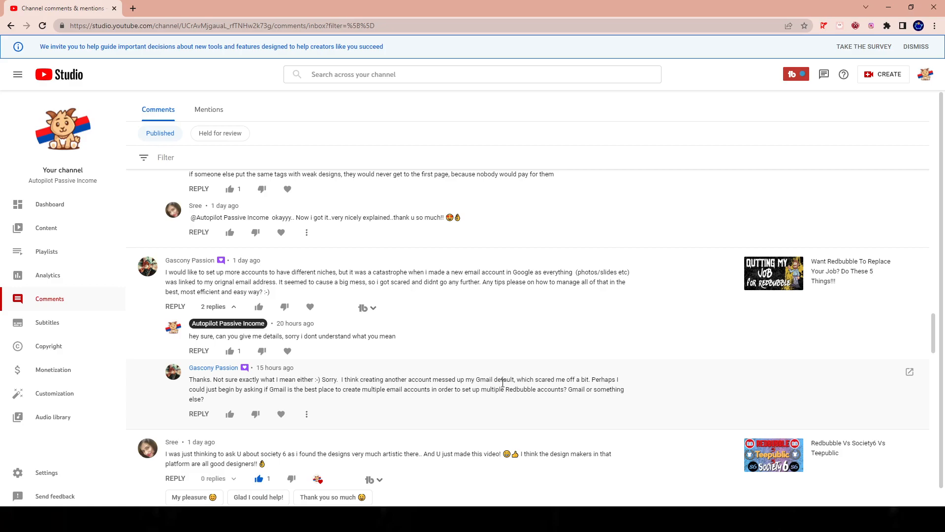
mouse_move(403, 387)
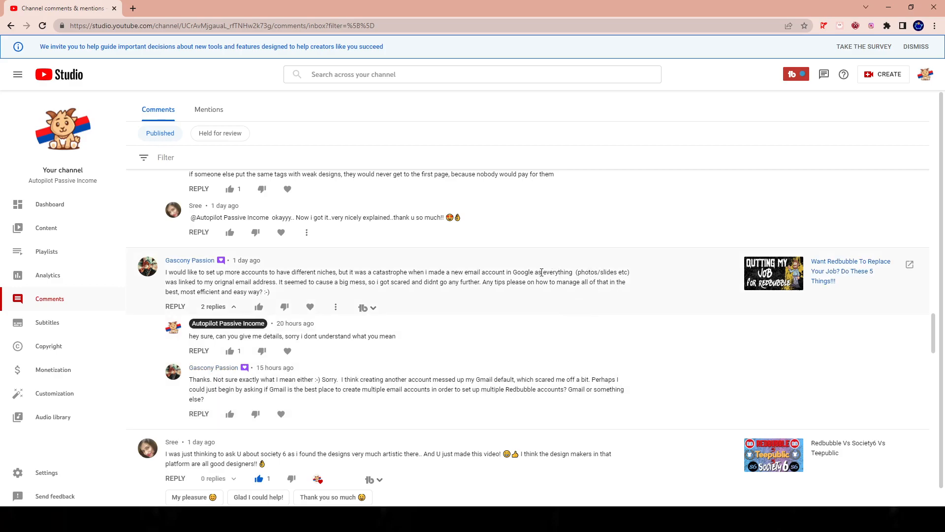
- Highlight the original extra-accounts question, clear it, then bring OBS to the front
drag(481, 272, 563, 272)
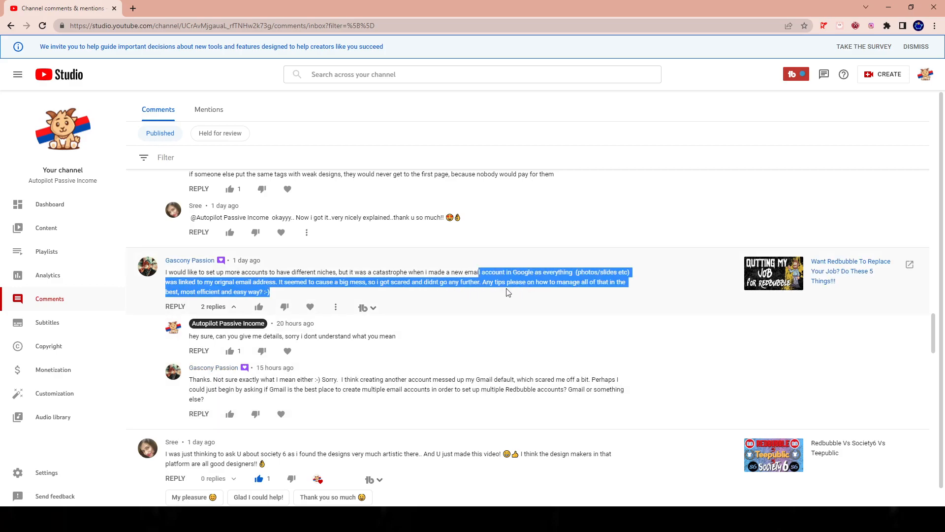
click(515, 281)
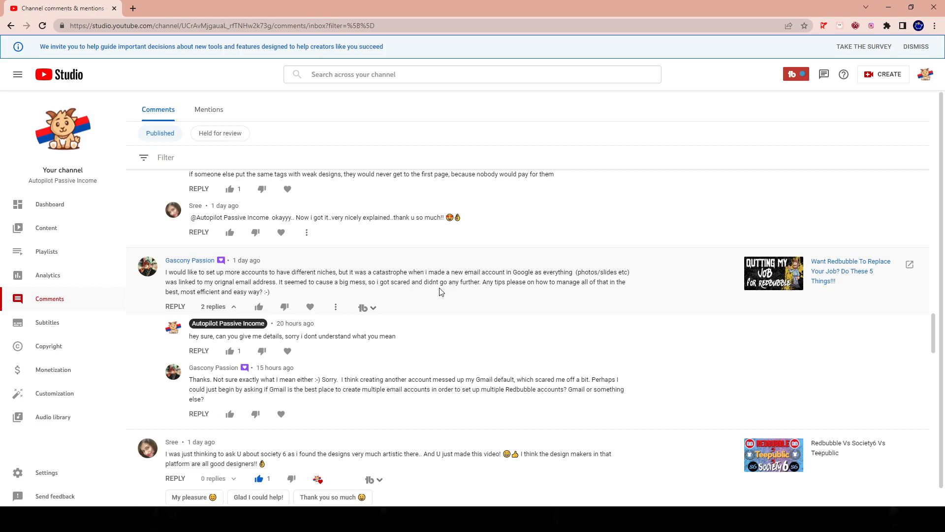
mouse_move(345, 280)
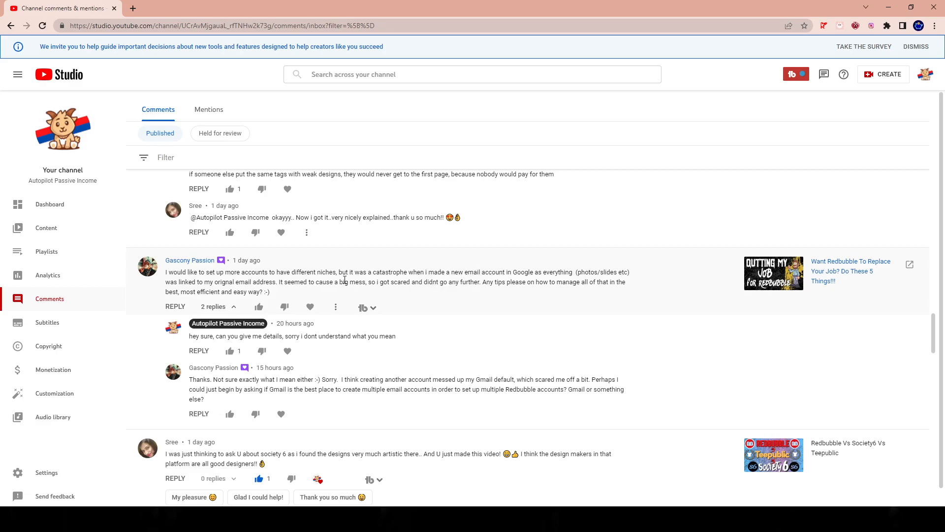
mouse_move(290, 300)
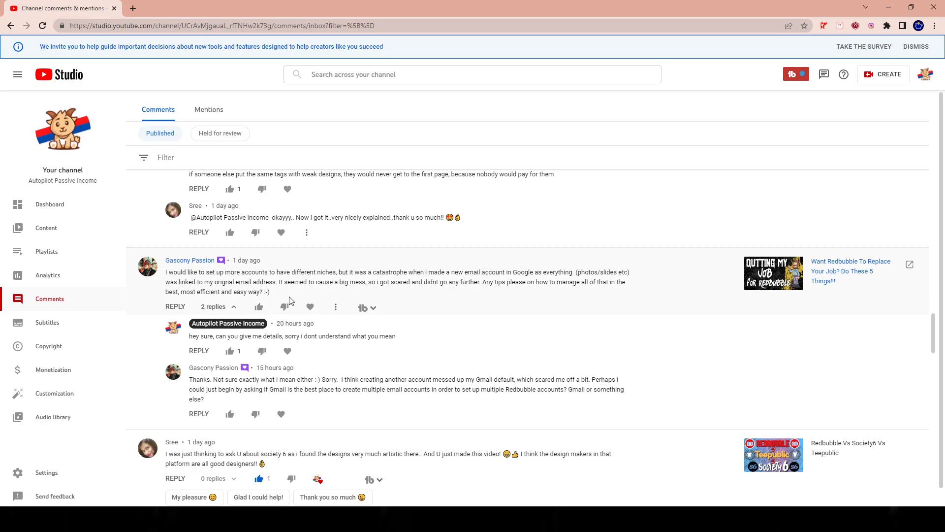
mouse_move(310, 307)
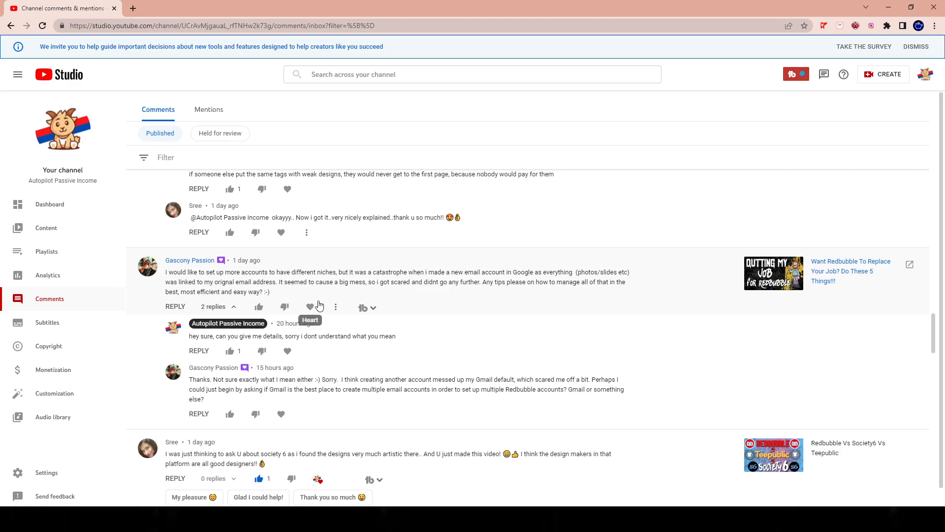
mouse_move(386, 285)
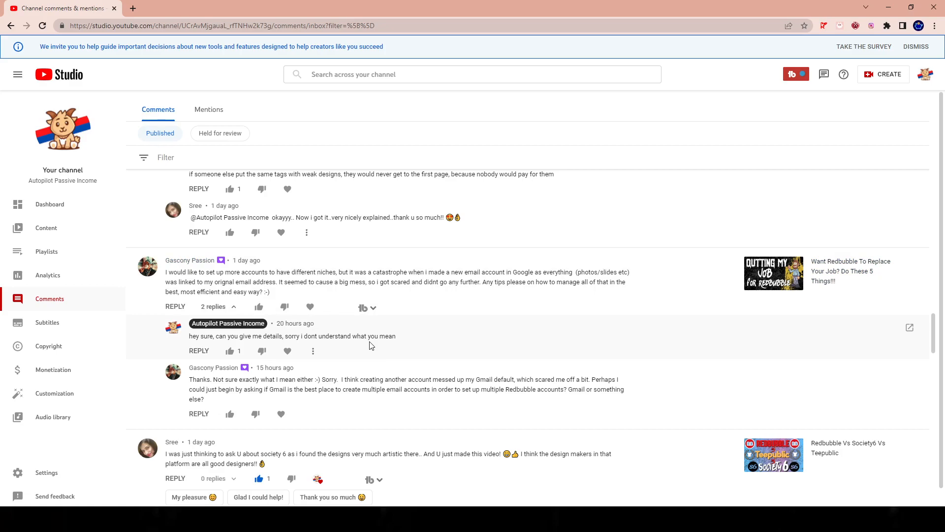
mouse_move(406, 333)
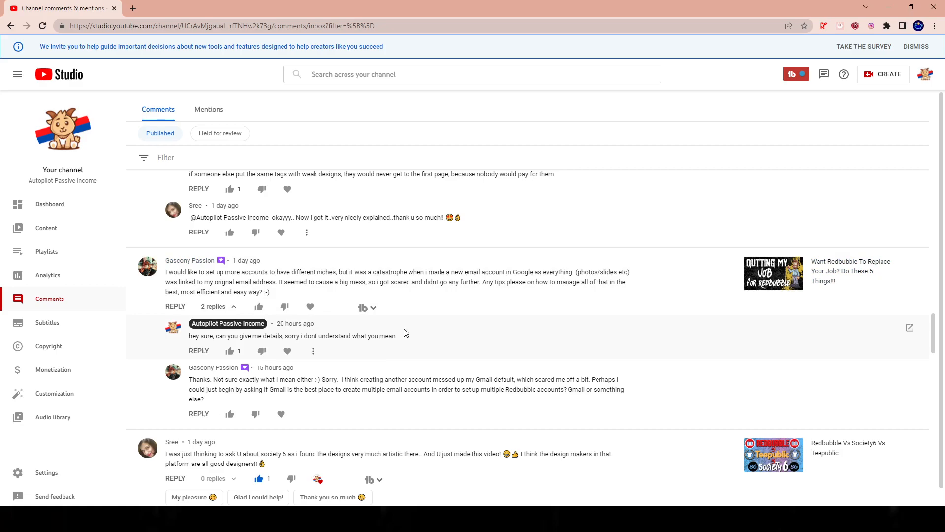
mouse_move(456, 309)
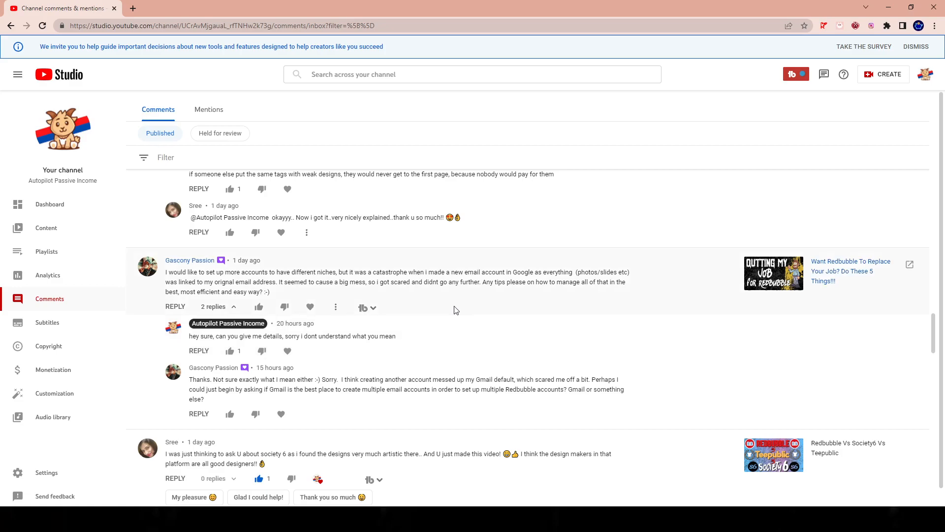
mouse_move(452, 294)
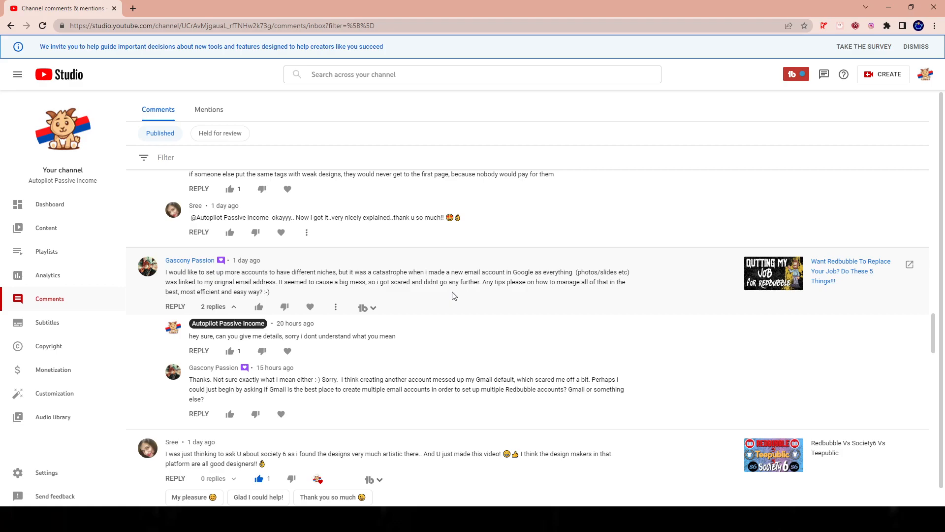
mouse_move(410, 282)
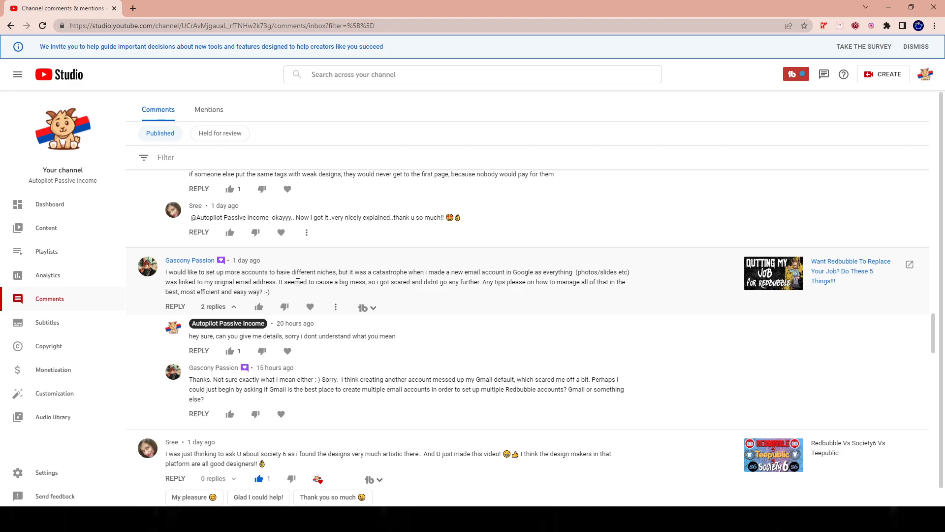
mouse_move(270, 290)
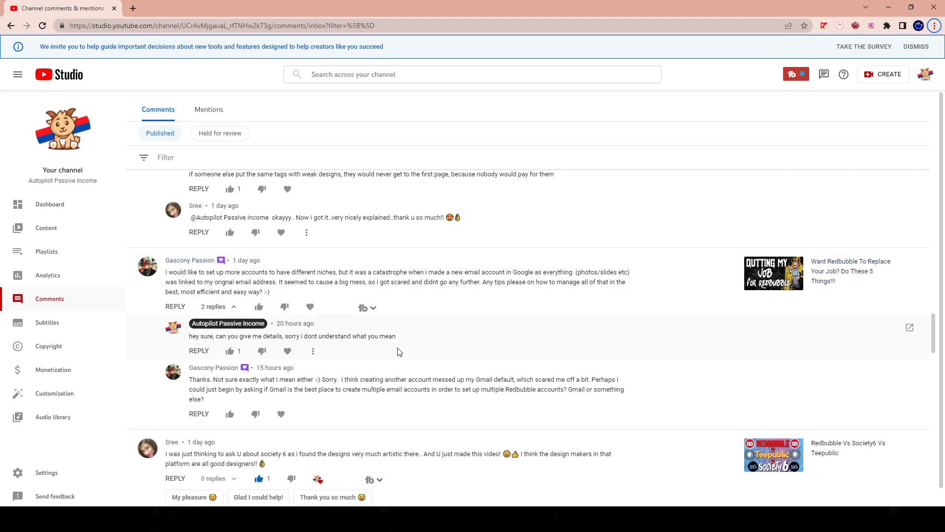
mouse_move(490, 354)
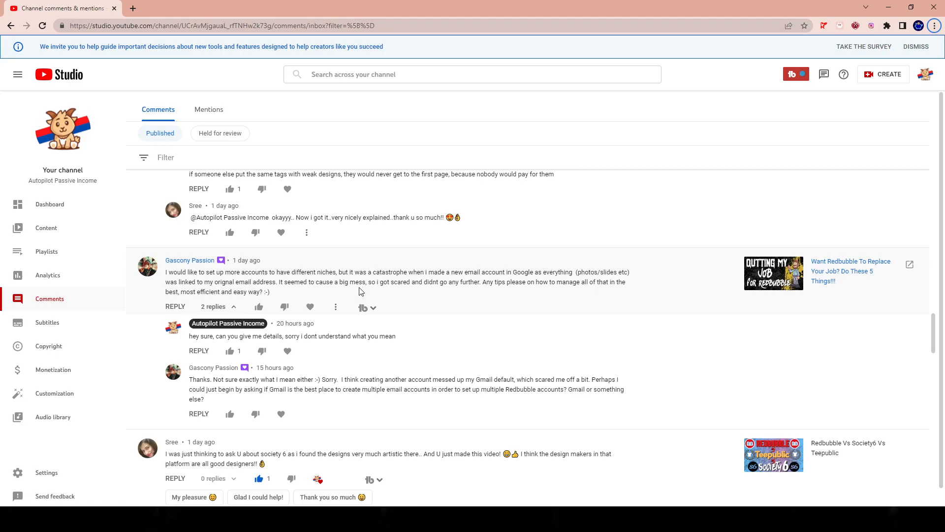
mouse_move(361, 284)
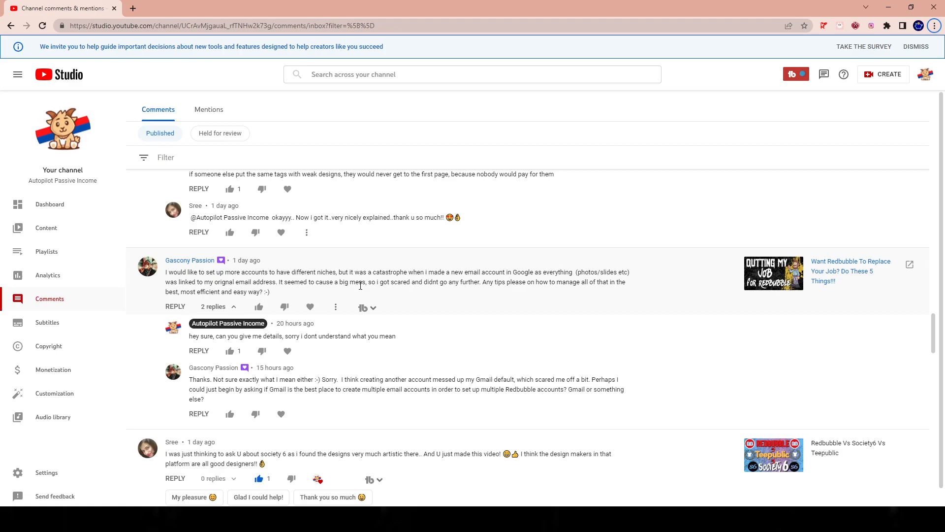
mouse_move(327, 296)
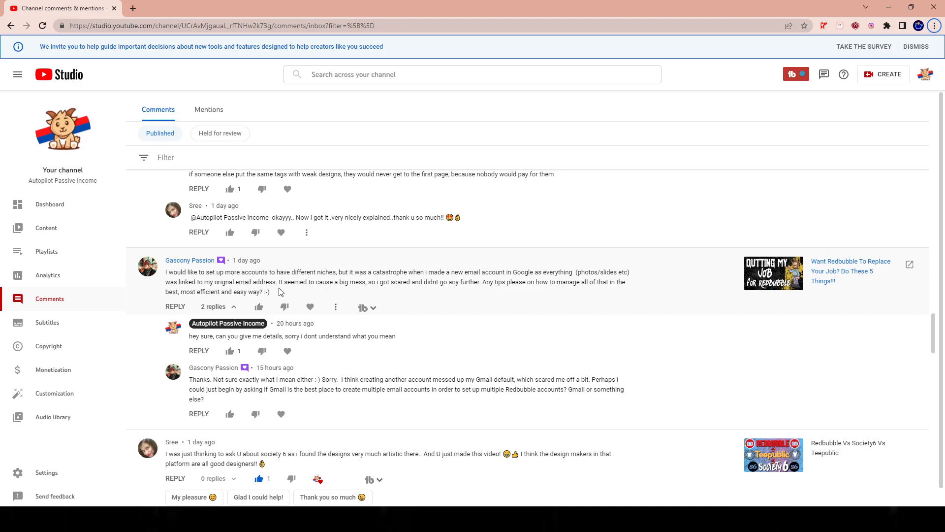
mouse_move(325, 281)
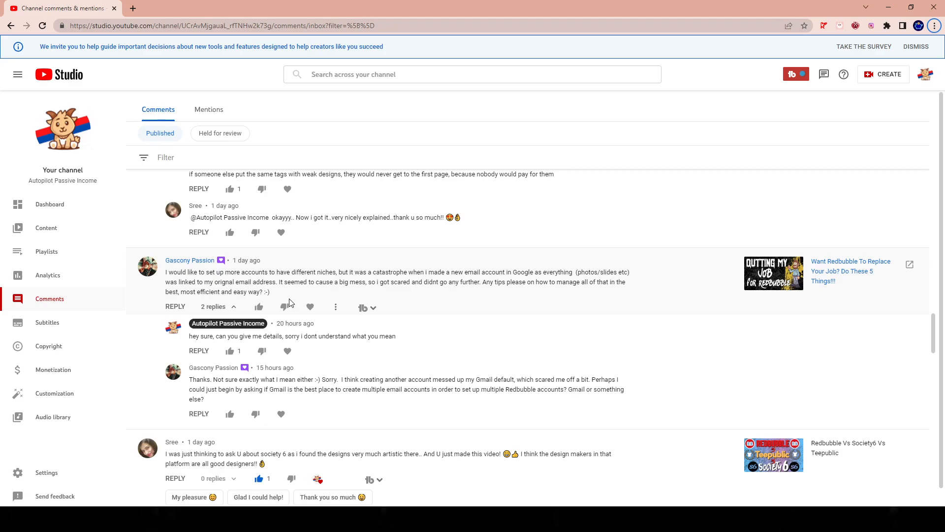
mouse_move(295, 298)
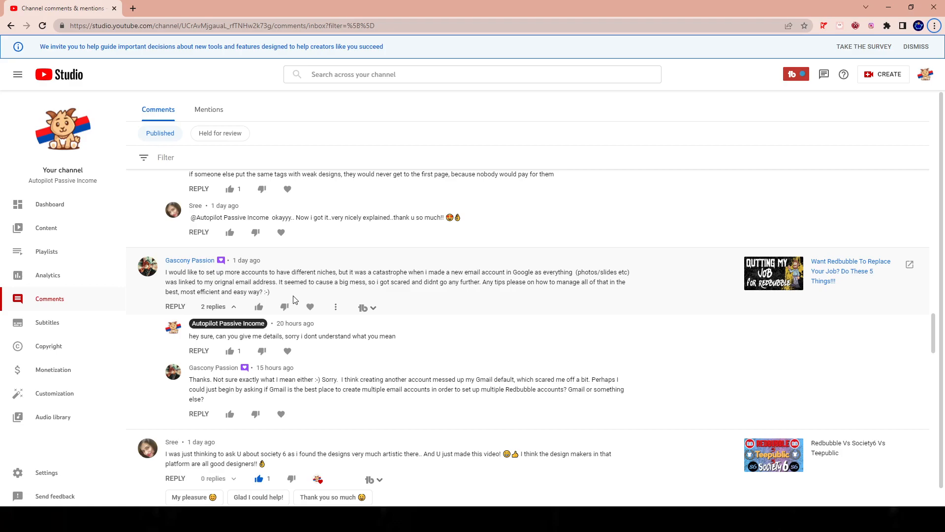
mouse_move(322, 297)
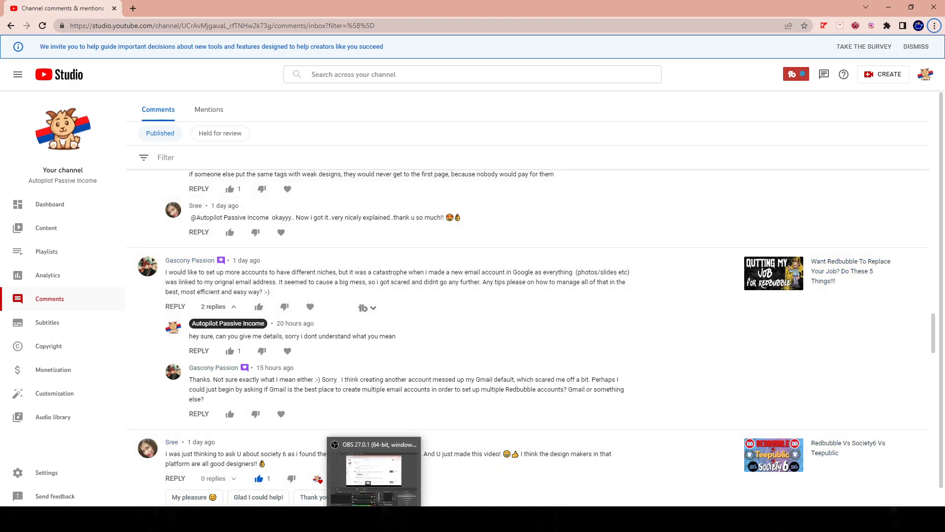
click(374, 444)
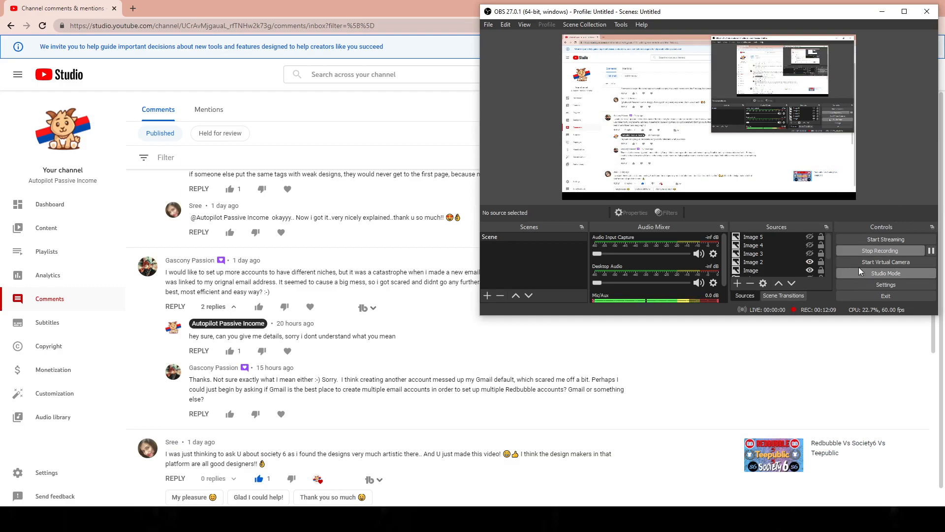